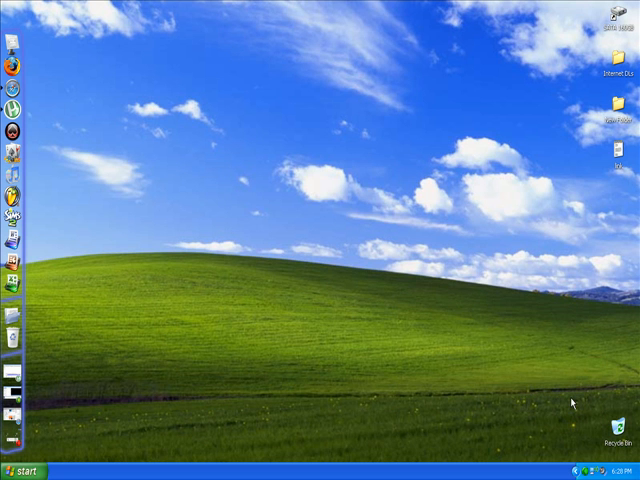
mouse_move(216, 104)
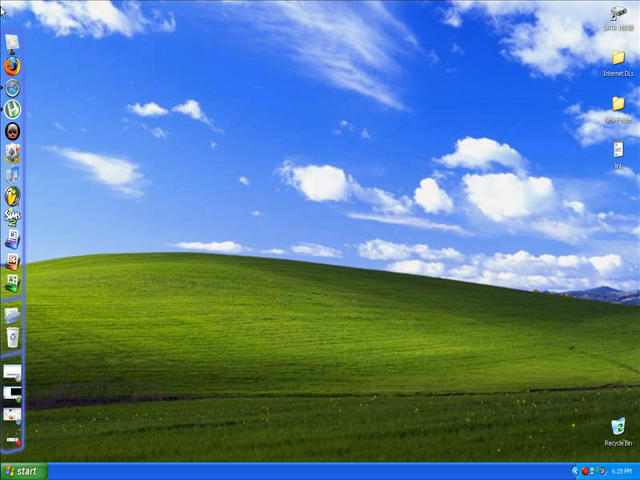
mouse_move(200, 176)
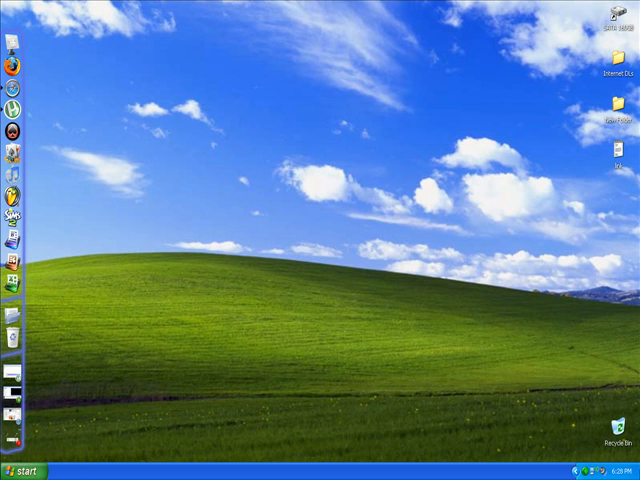
mouse_move(98, 338)
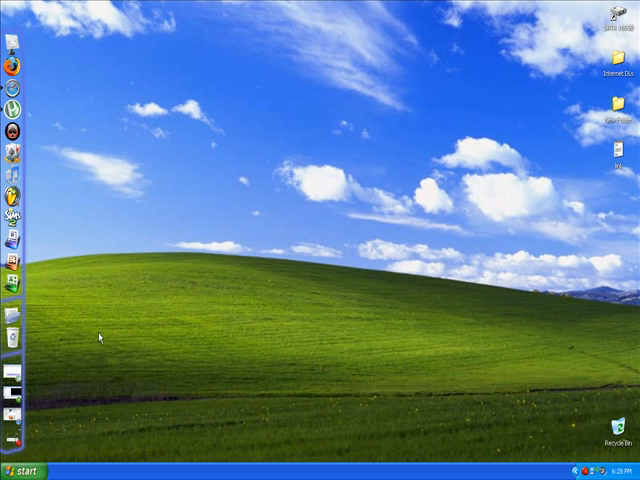
mouse_move(88, 82)
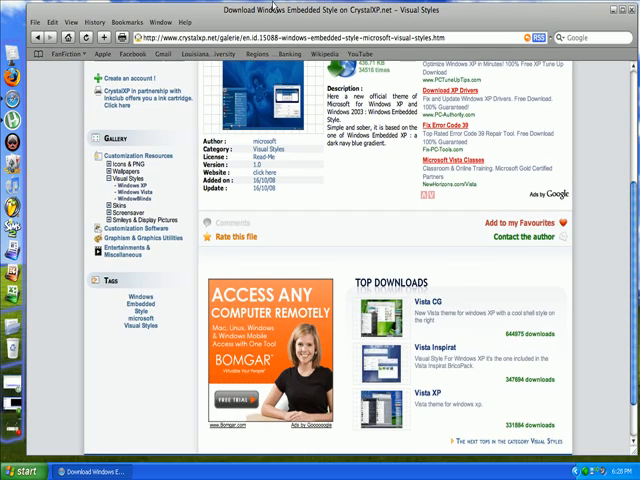
Scroll the CrystalXP.net theme article to bring the download links into view.
scroll(up, 3)
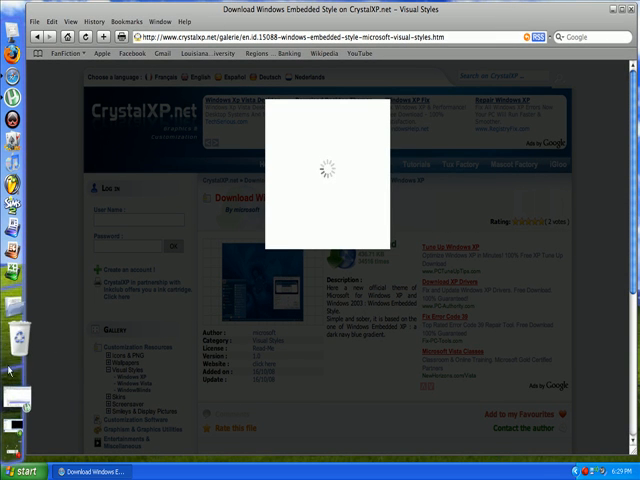
mouse_move(360, 192)
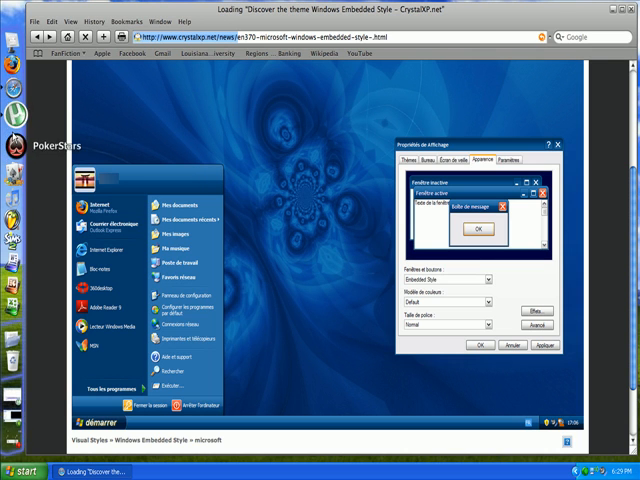
mouse_move(132, 36)
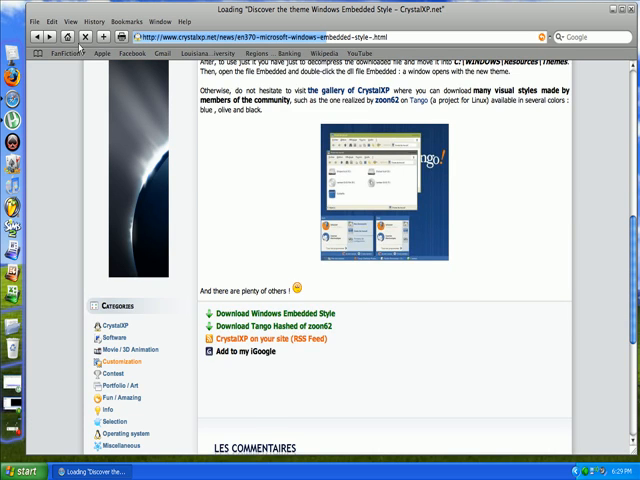
Reach the Download Windows Embedded Style page and scroll to its FTP server list.
click(52, 40)
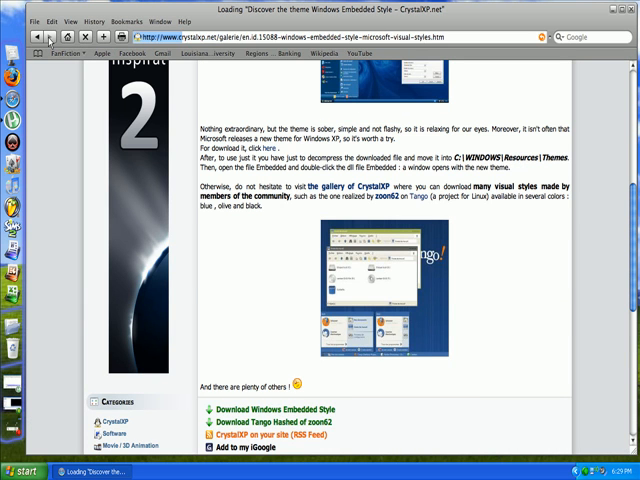
click(268, 408)
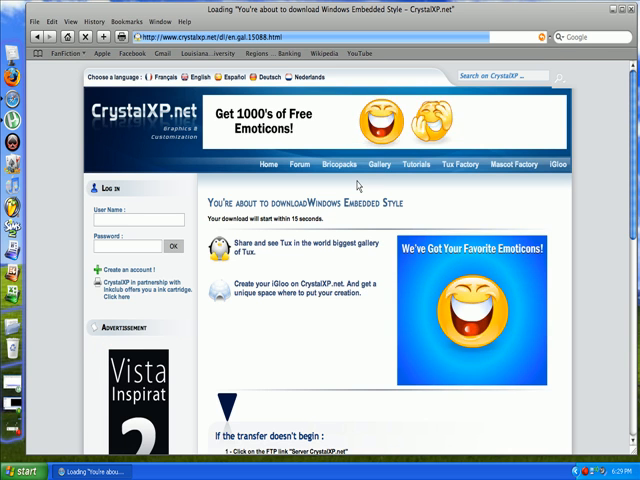
scroll(down, 3)
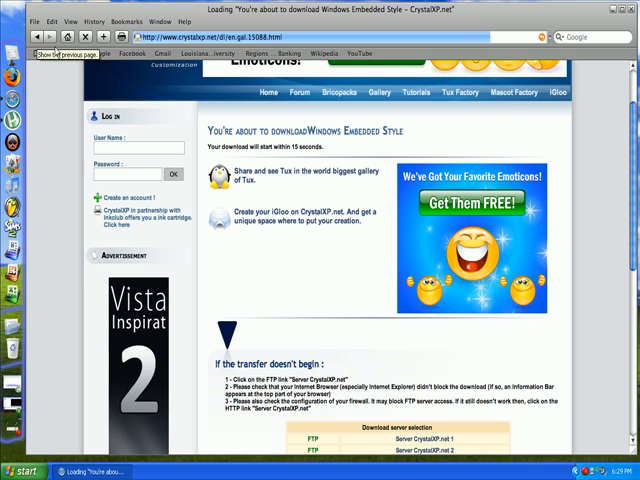
Start the theme download from an FTP server and put Safari away to show the desktop.
click(36, 38)
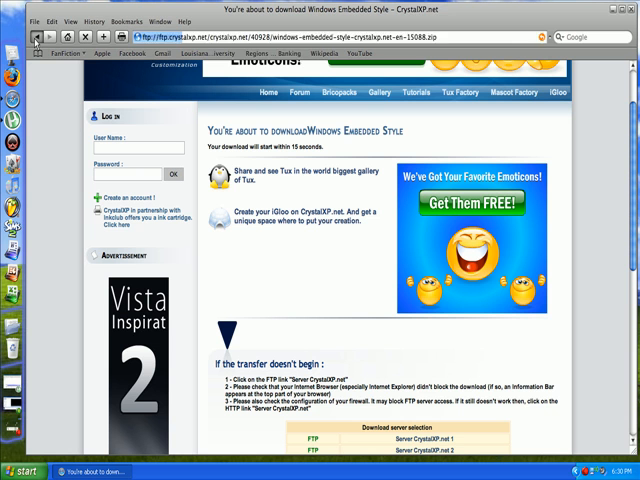
click(34, 38)
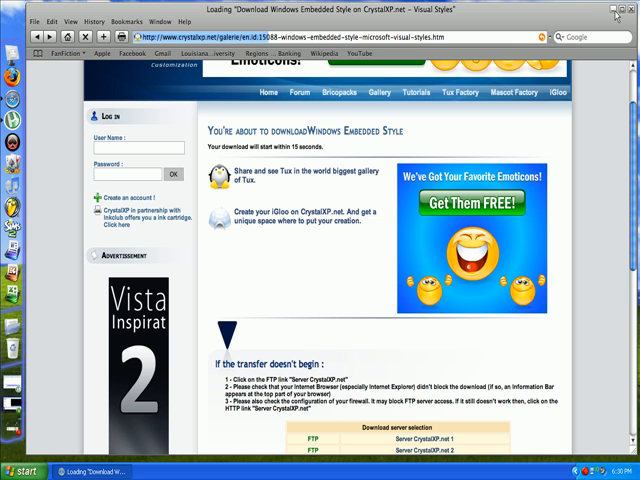
click(630, 10)
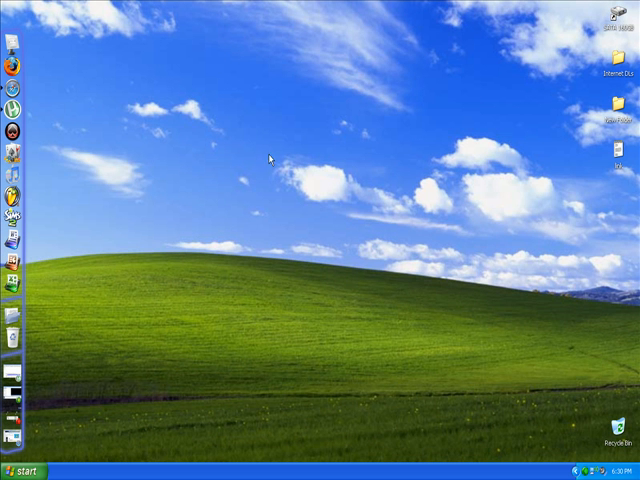
Open the Internet DLs folder and select the downloaded windows-embedded-style RAR archive.
double_click(612, 50)
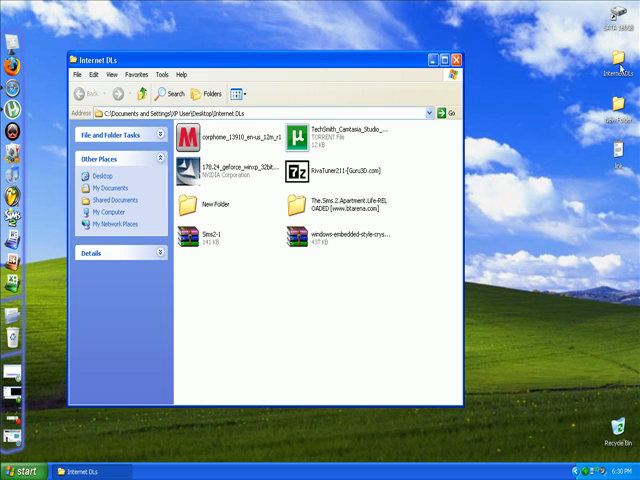
mouse_move(304, 250)
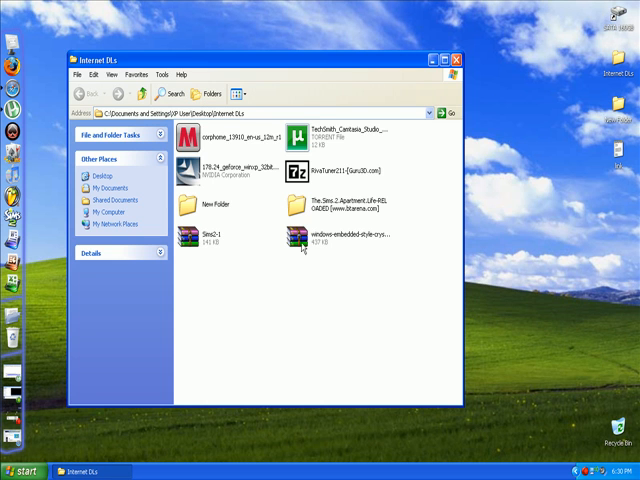
click(340, 236)
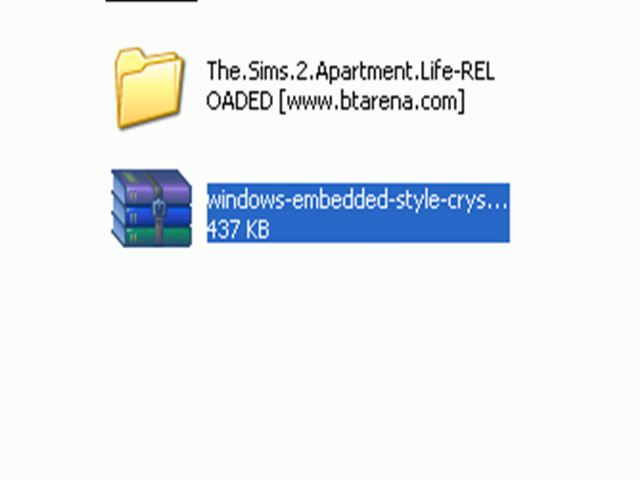
mouse_move(416, 204)
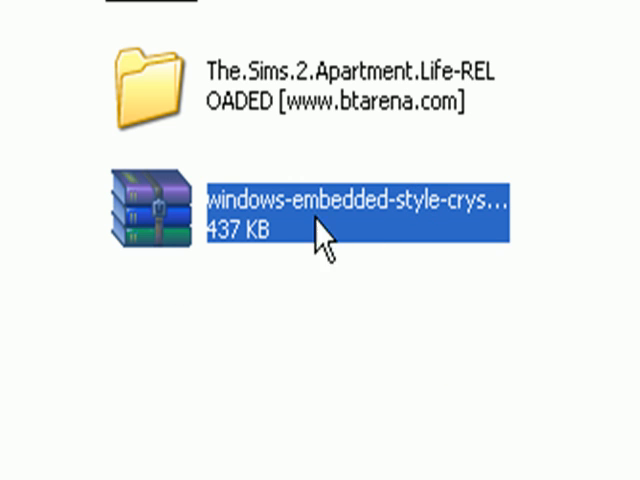
mouse_move(150, 210)
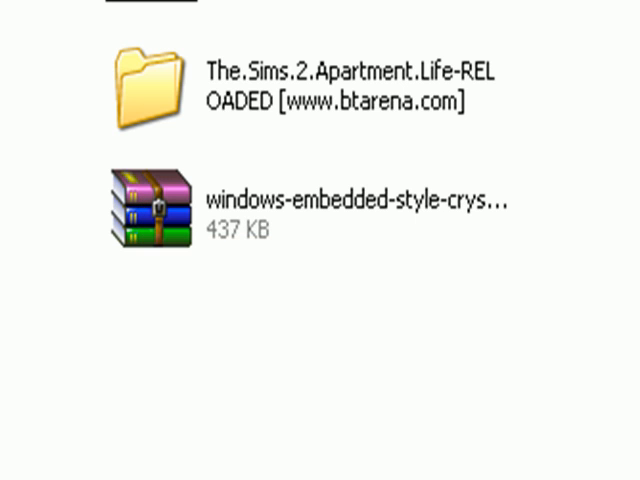
mouse_move(160, 240)
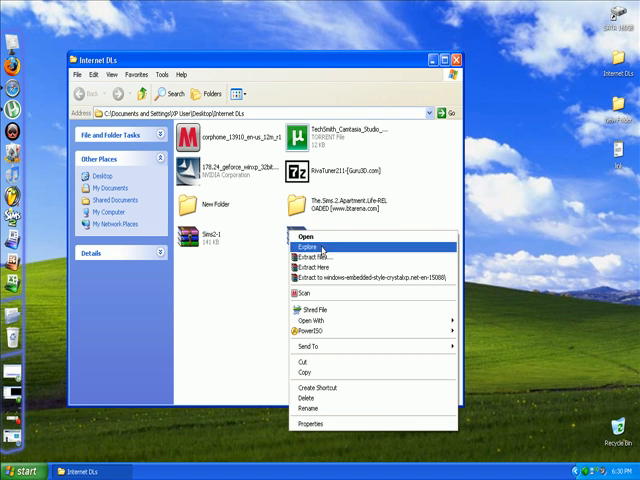
Extract the archive into C:\WINDOWS\Resources\Themes via the destination tree.
click(376, 276)
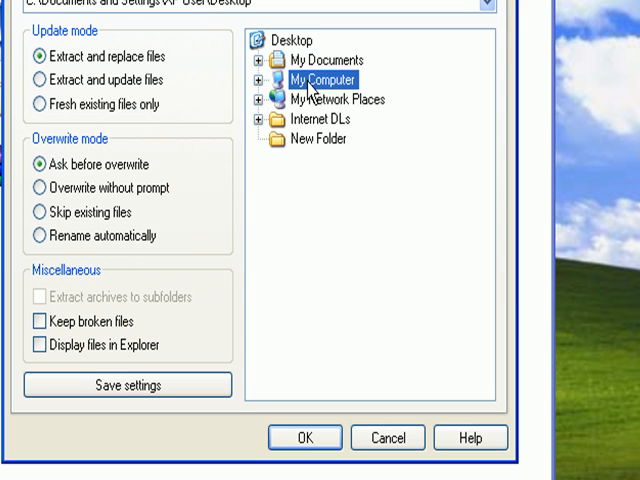
click(264, 80)
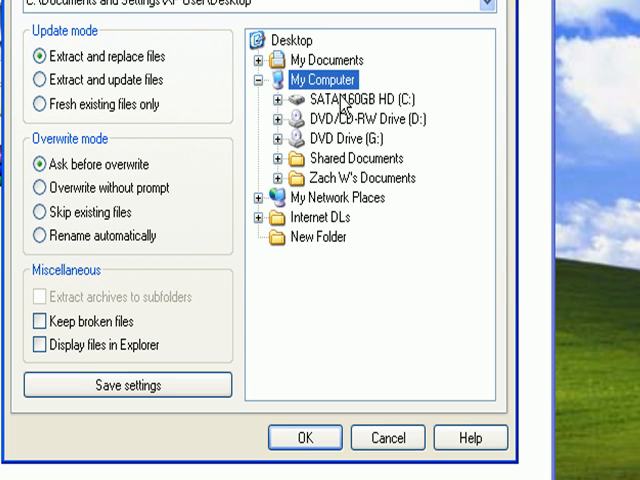
mouse_move(332, 192)
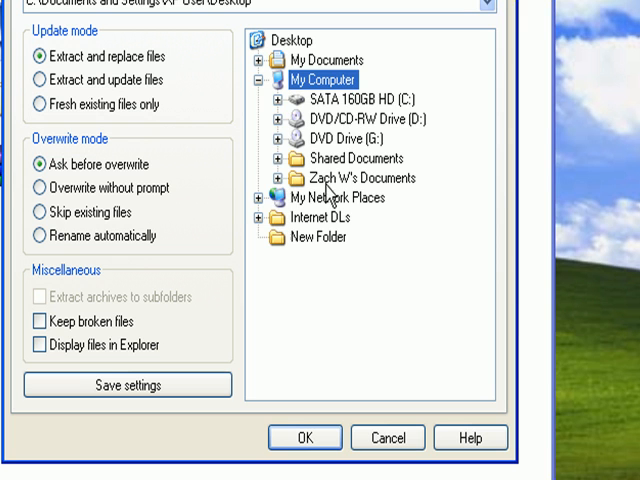
click(280, 98)
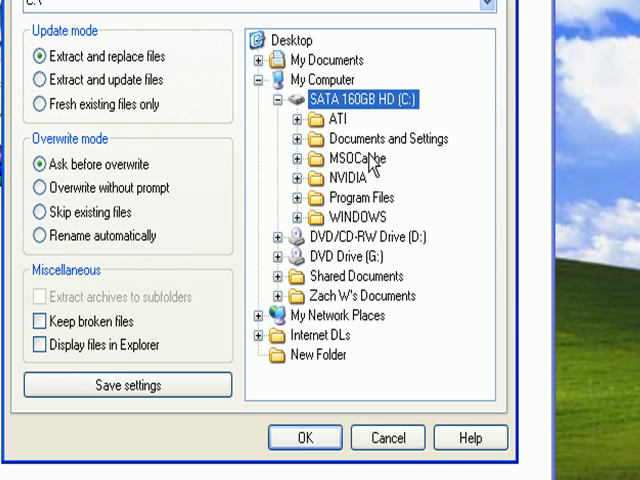
click(296, 216)
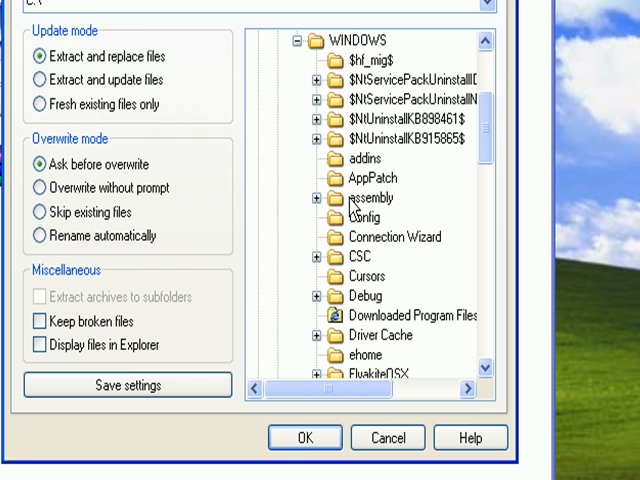
scroll(down, 3)
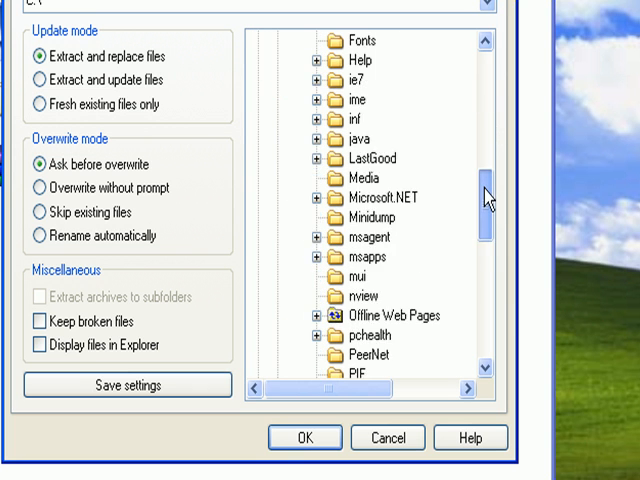
scroll(down, 3)
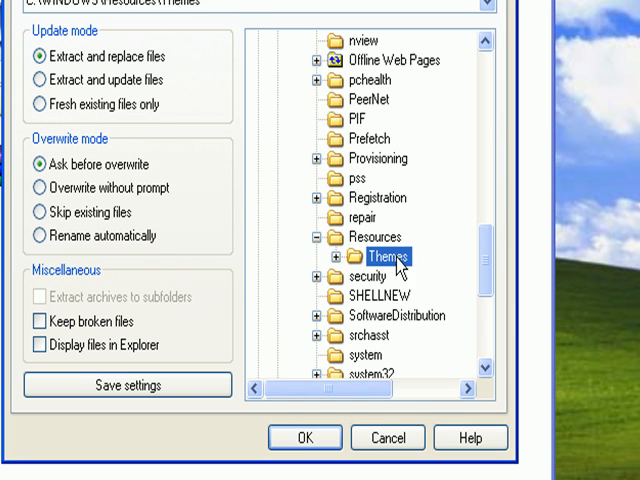
Replace all existing Embedded theme files during extraction with Yes to All.
click(304, 436)
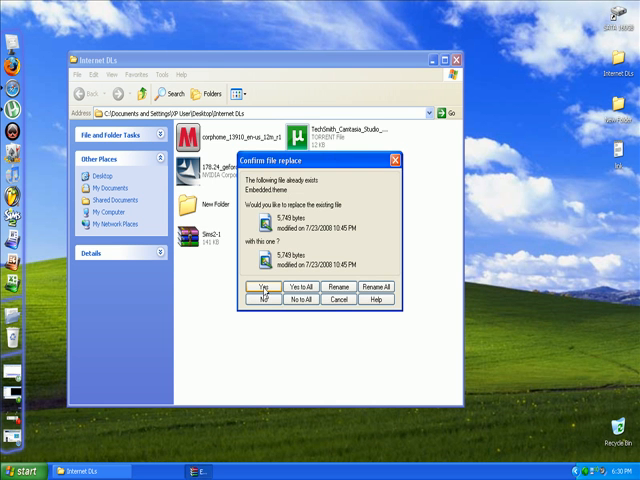
click(264, 288)
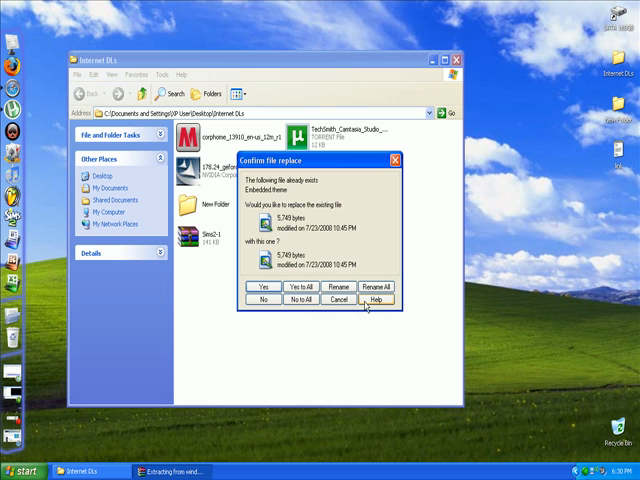
mouse_move(284, 228)
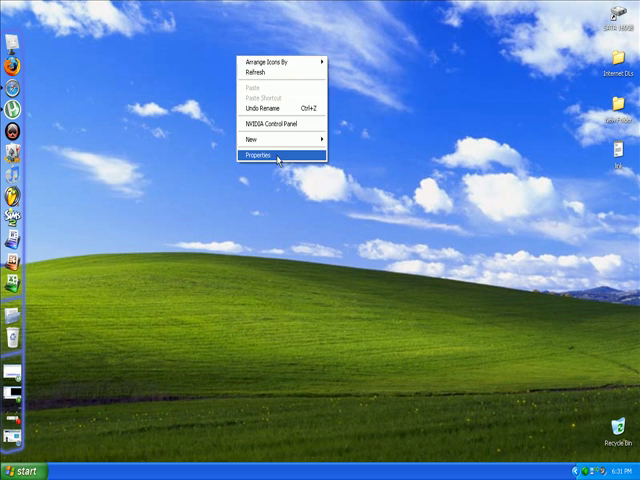
In Display Properties, choose the Embedded theme from the Themes dropdown.
click(278, 158)
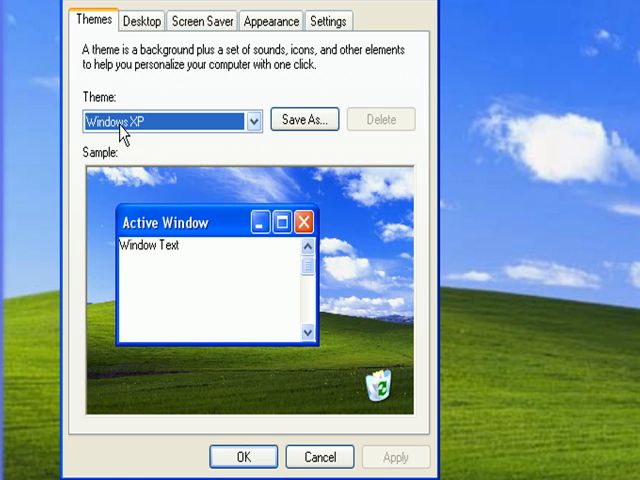
mouse_move(90, 132)
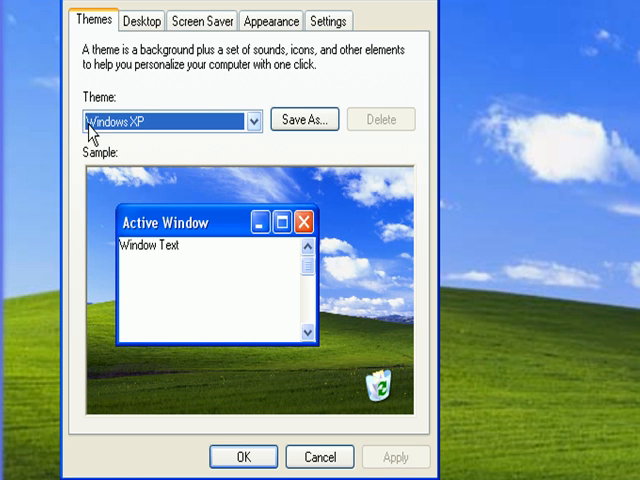
click(252, 120)
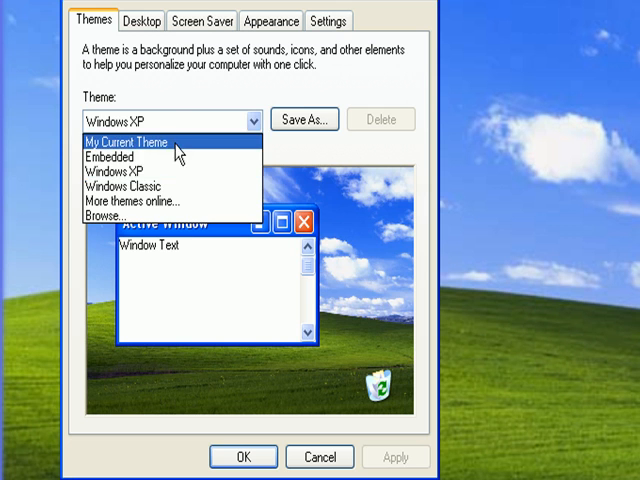
click(104, 156)
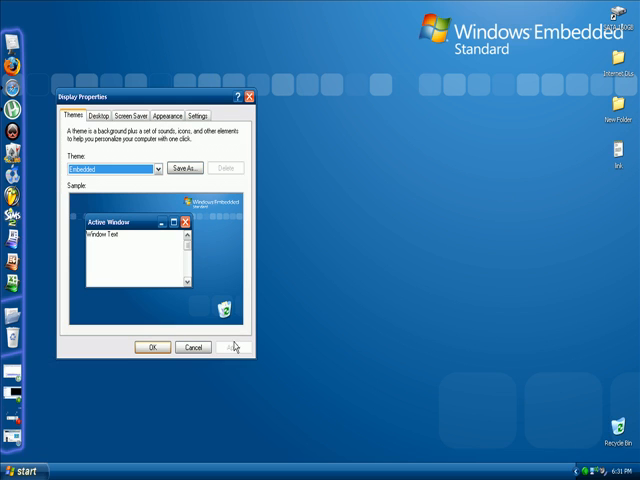
mouse_move(174, 312)
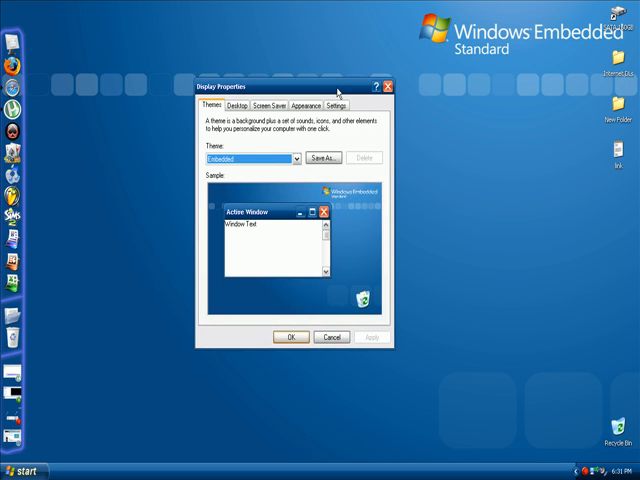
Preview the Embedded style by opening and closing the Start menu a few times.
click(24, 472)
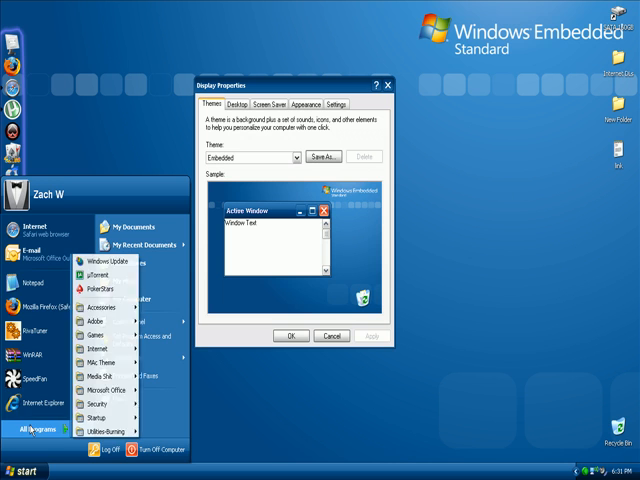
click(516, 328)
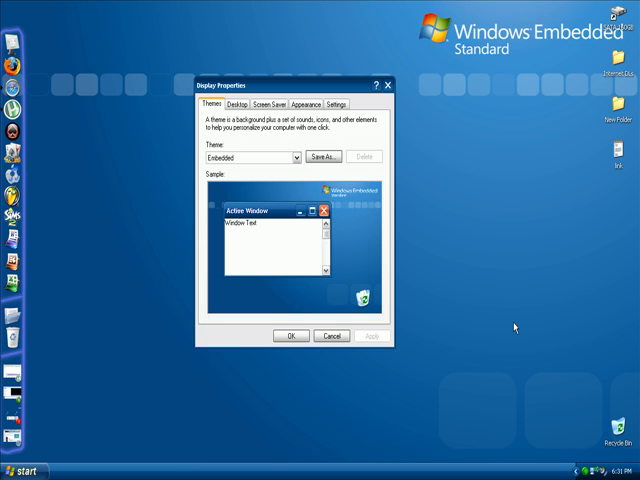
click(24, 470)
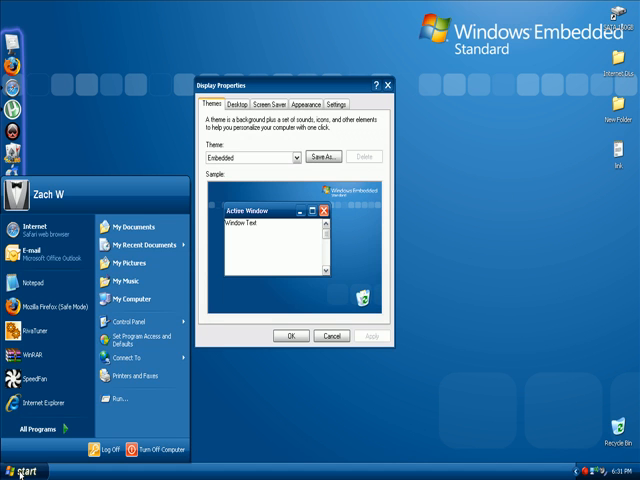
mouse_move(276, 444)
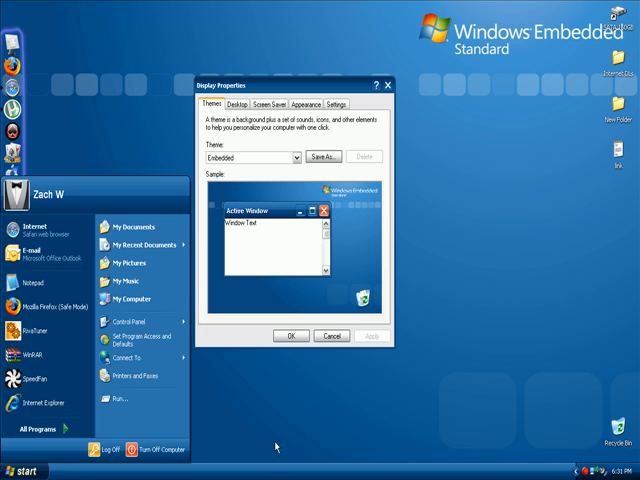
click(280, 446)
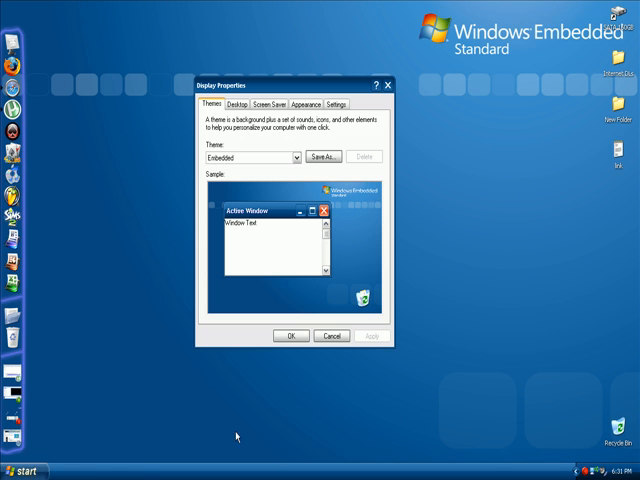
click(24, 472)
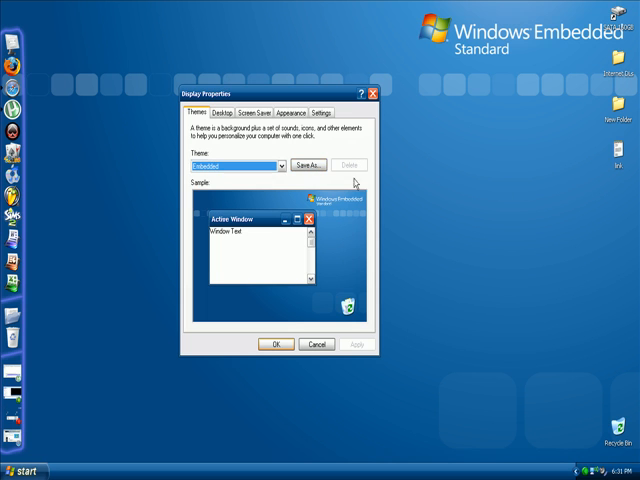
click(24, 472)
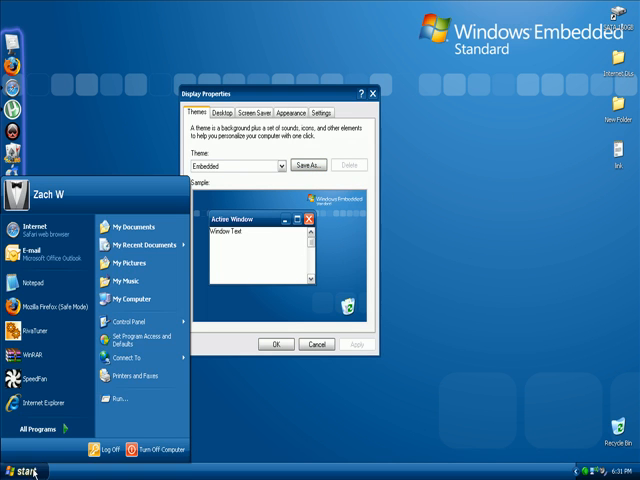
click(278, 344)
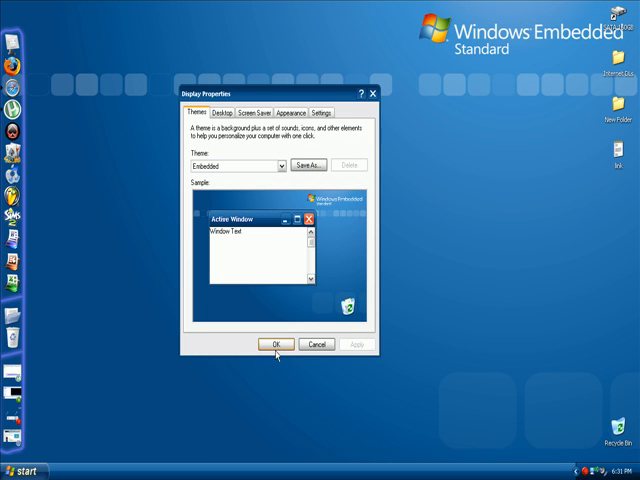
Confirm the Embedded theme with OK, closing Display Properties.
click(276, 344)
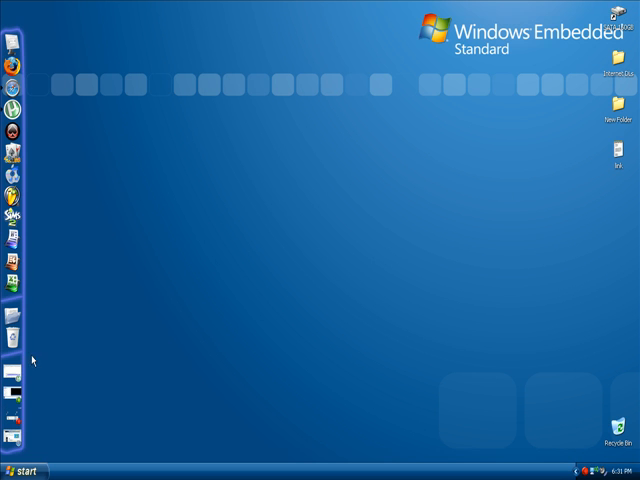
mouse_move(60, 8)
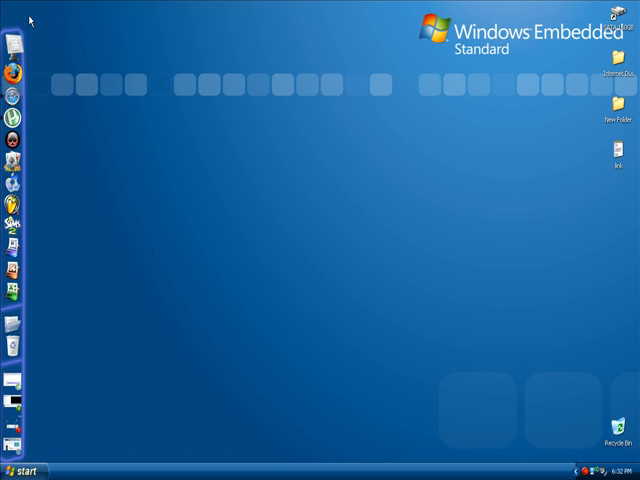
mouse_move(16, 156)
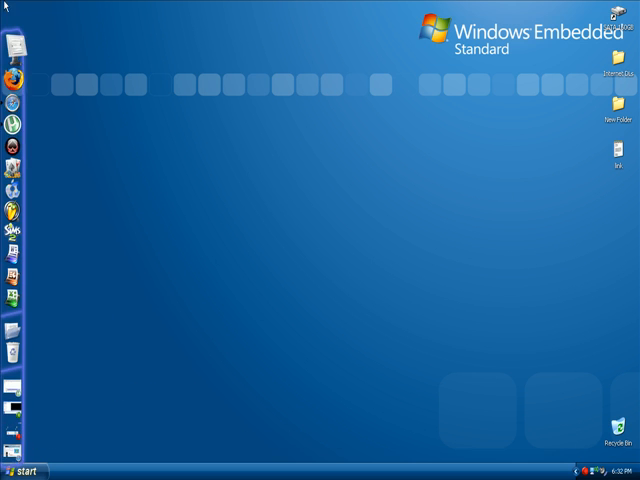
mouse_move(16, 160)
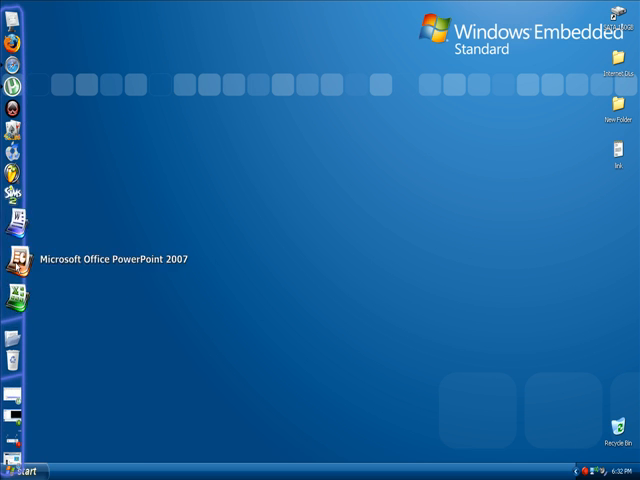
mouse_move(156, 192)
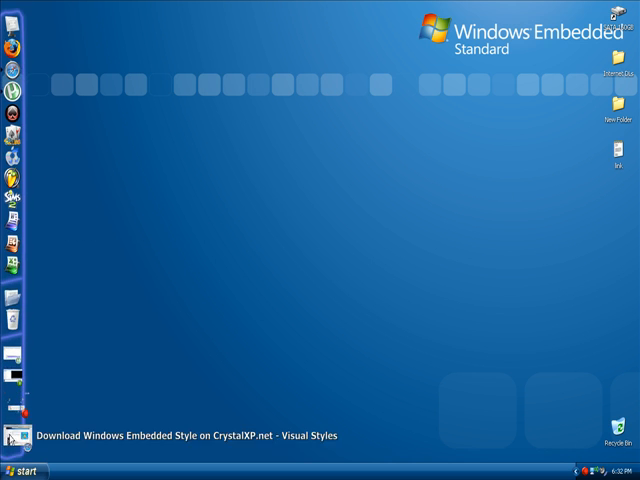
click(22, 472)
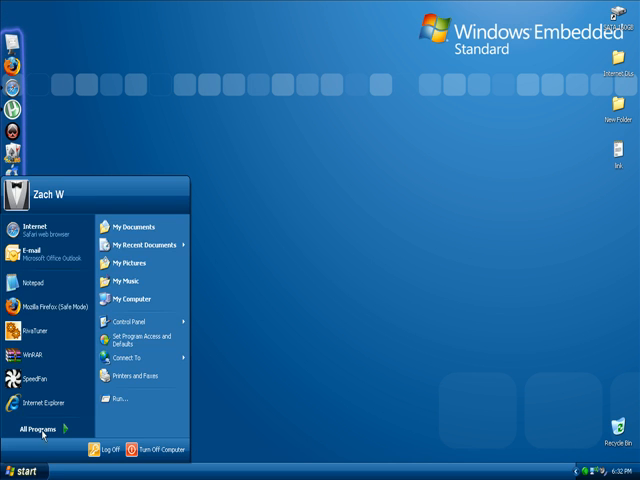
click(324, 372)
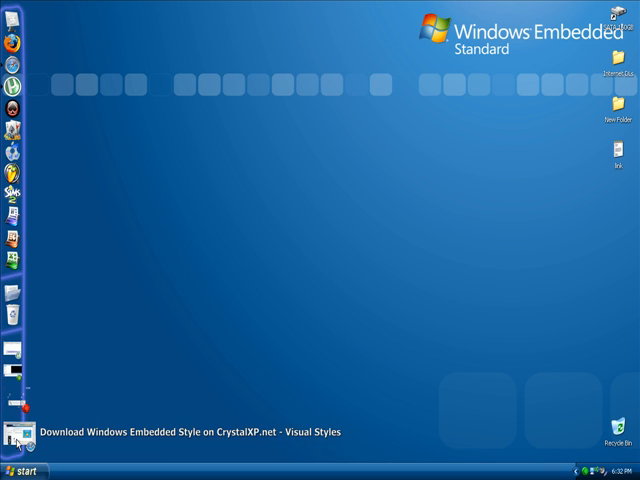
Restore the CrystalXP.net download page window from the taskbar on the Embedded desktop.
click(18, 440)
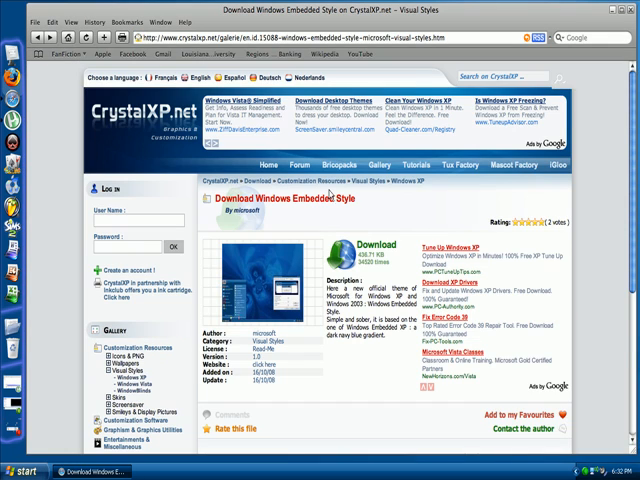
scroll(down, 3)
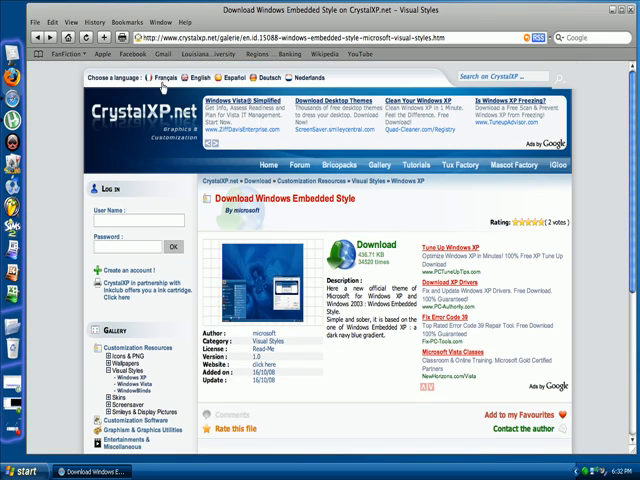
mouse_move(580, 6)
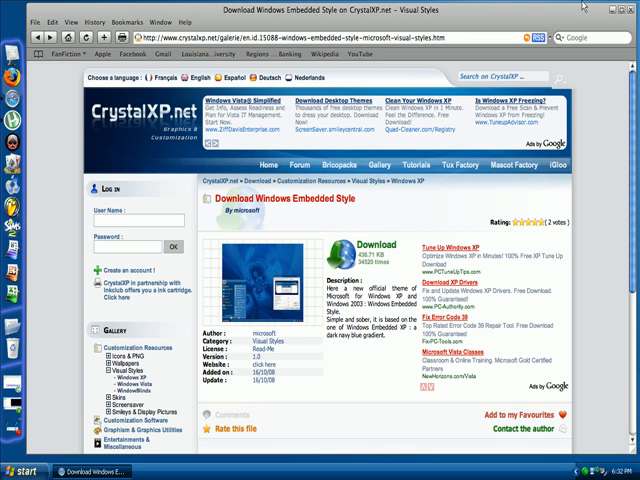